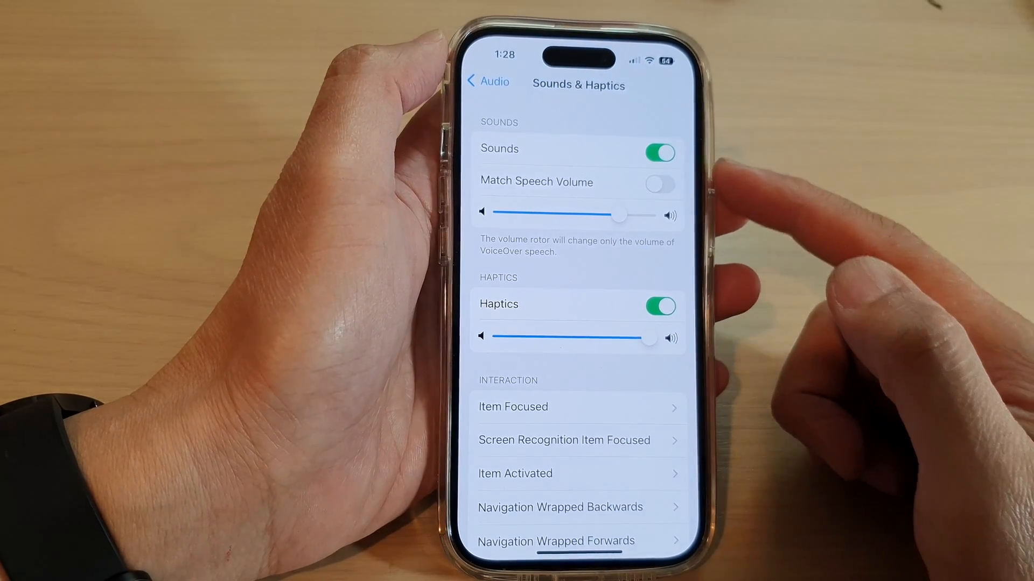
Back out of Sounds & Haptics through Audio to the main VoiceOver settings.
{"action": "left_click", "coordinate": [486, 81]}
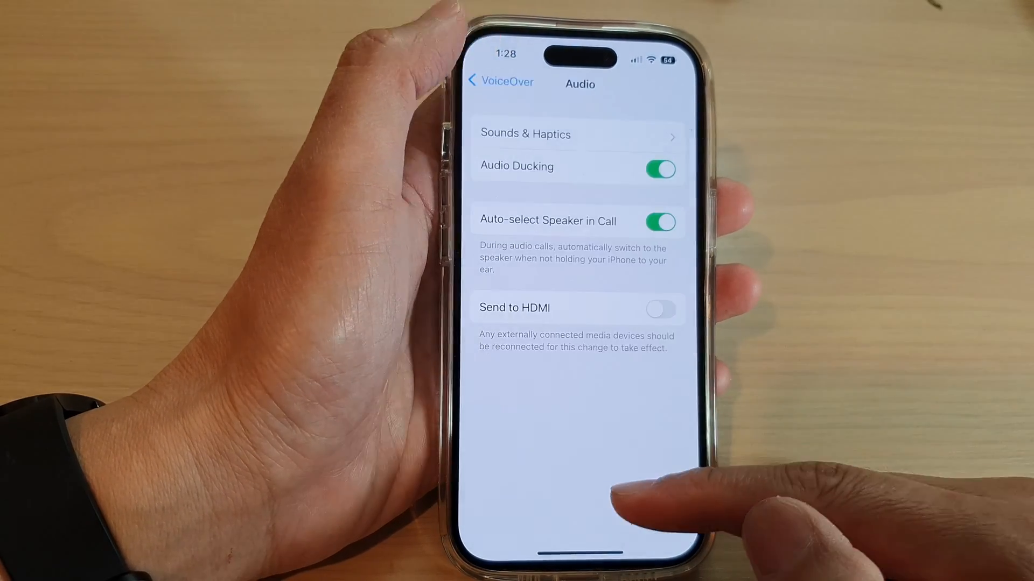
{"action": "left_click", "coordinate": [499, 81]}
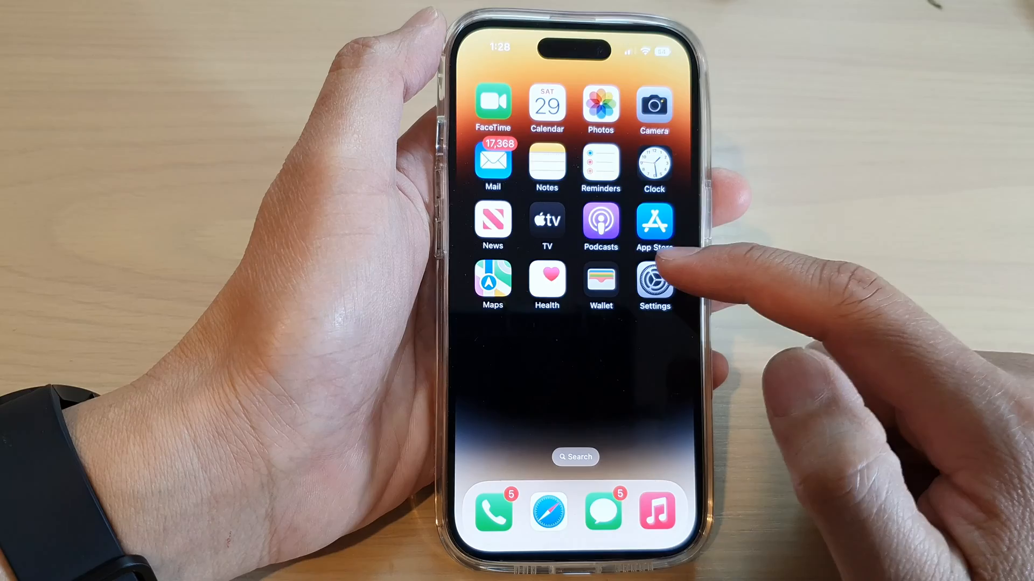
From the Home Screen, reach Settings > Accessibility > VoiceOver.
{"action": "left_click", "coordinate": [653, 283]}
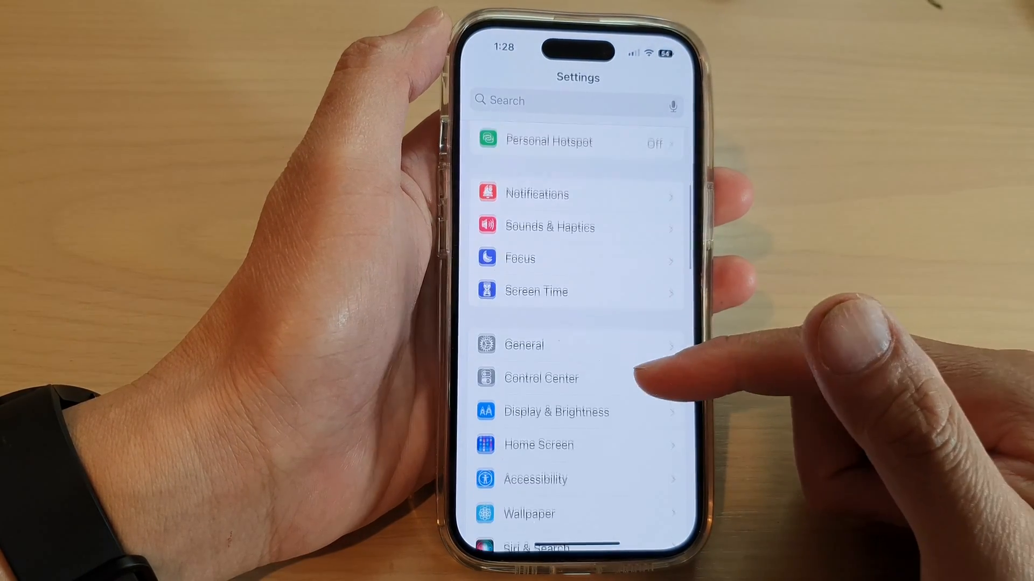
{"action": "scroll", "scroll_direction": "up", "scroll_amount": 3}
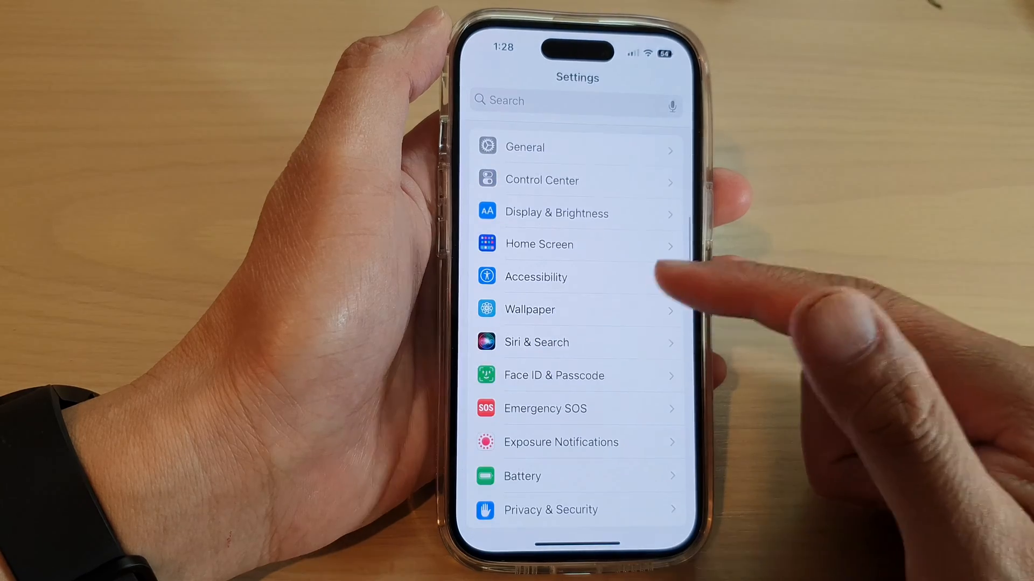
{"action": "left_click", "coordinate": [535, 277]}
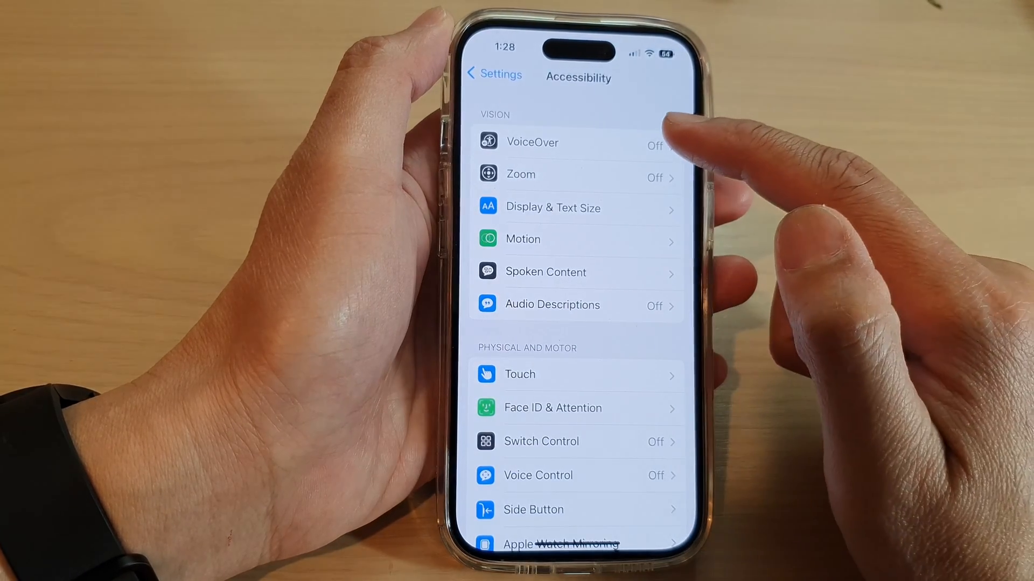
{"action": "left_click", "coordinate": [532, 142]}
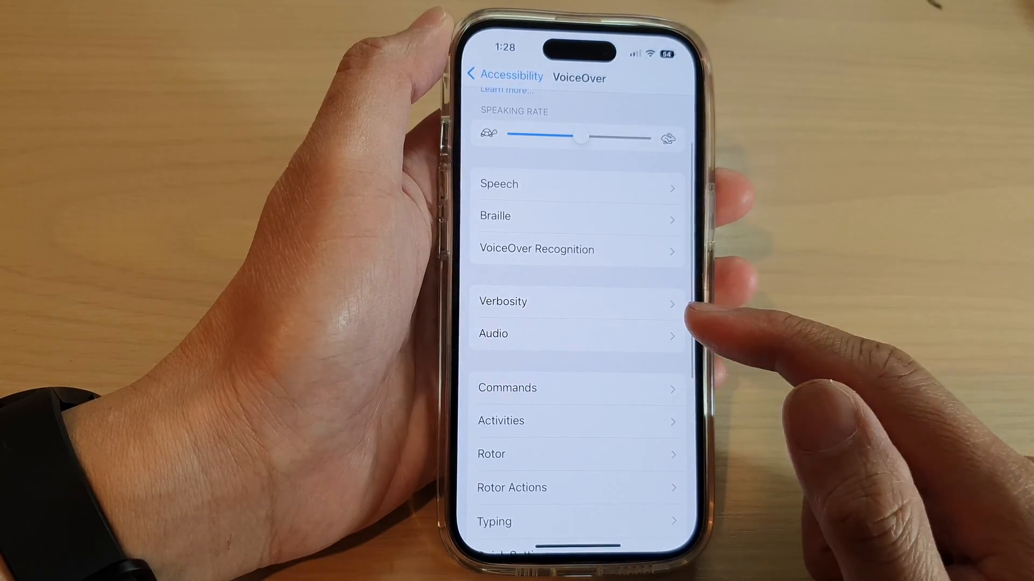
Enter VoiceOver's Audio section to reach Sounds & Haptics.
{"action": "left_click", "coordinate": [577, 333]}
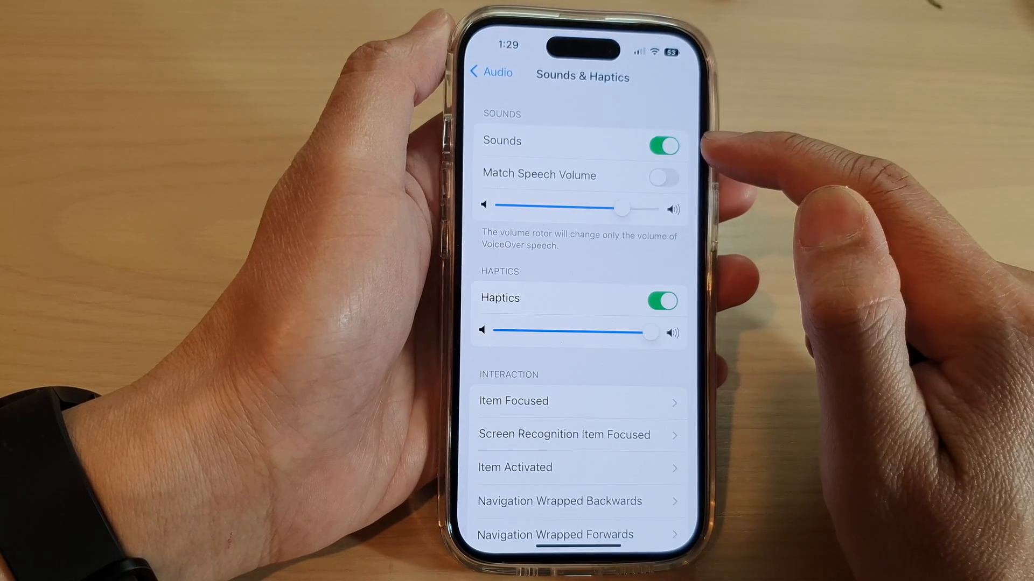
{"action": "mouse_move", "coordinate": [692, 303]}
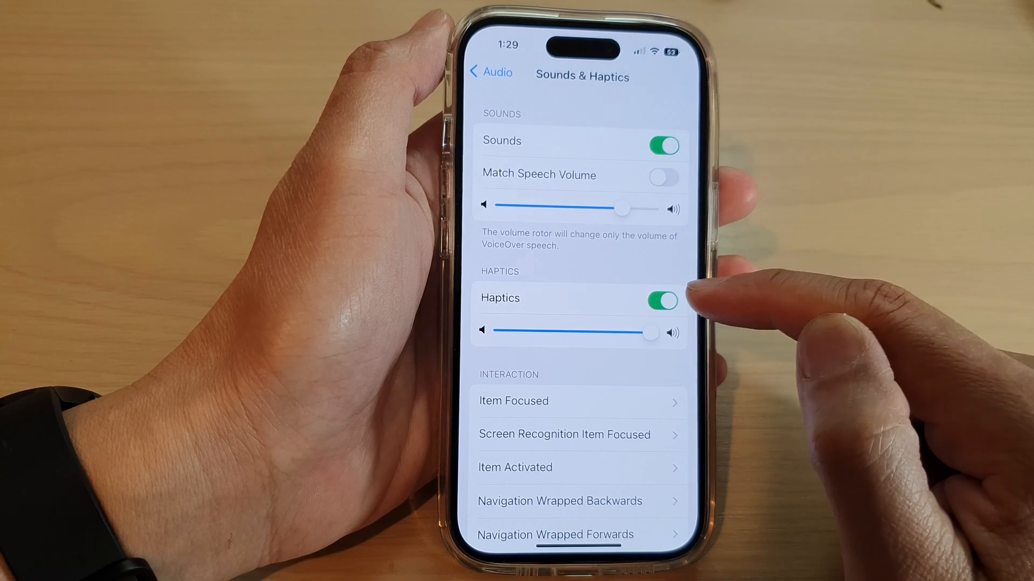
Switch the VoiceOver Haptics toggle off and back on, then return to VoiceOver settings.
{"action": "left_click", "coordinate": [662, 301]}
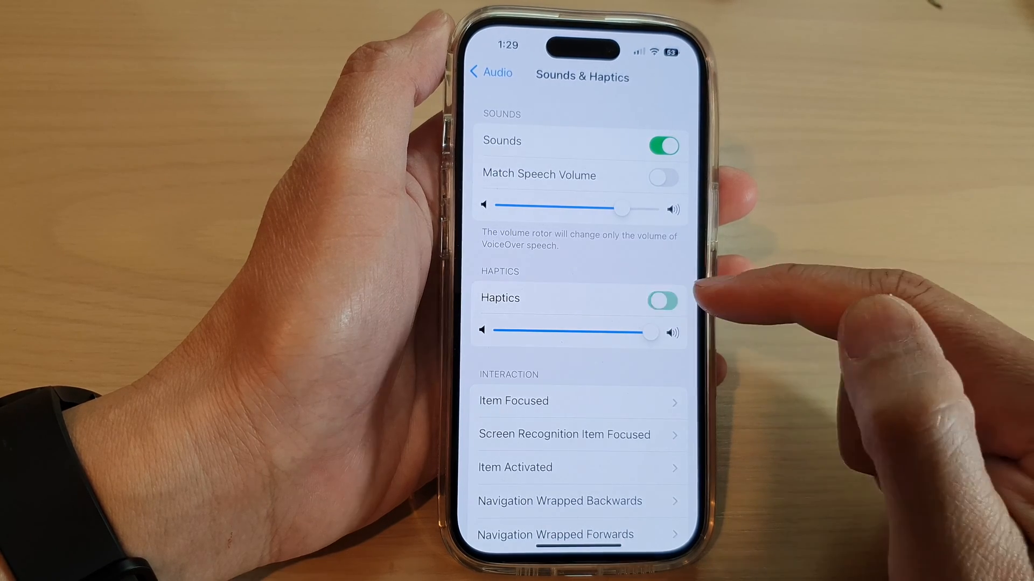
{"action": "left_click", "coordinate": [665, 300]}
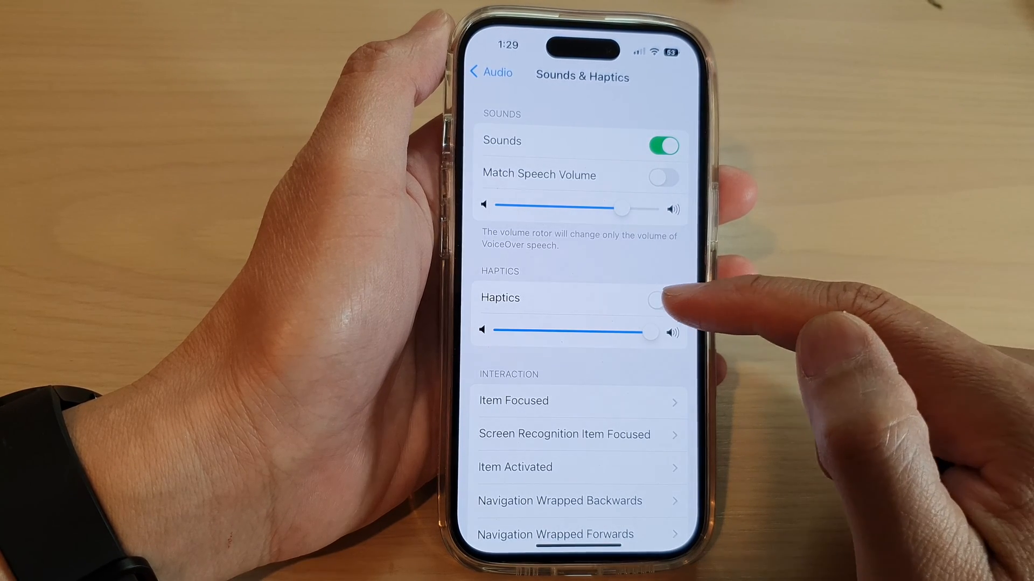
{"action": "left_click", "coordinate": [661, 300]}
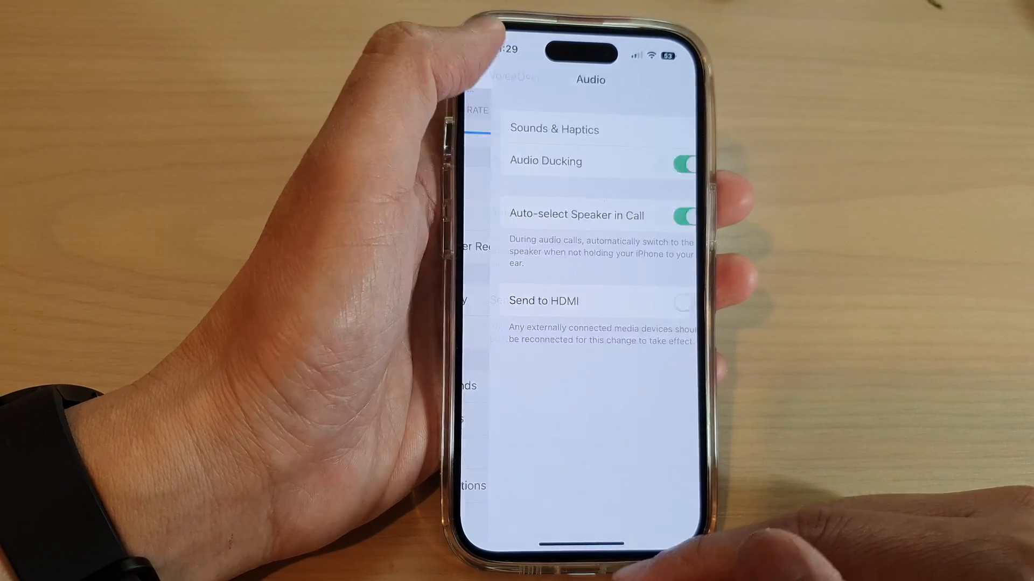
{"action": "left_click", "coordinate": [478, 78]}
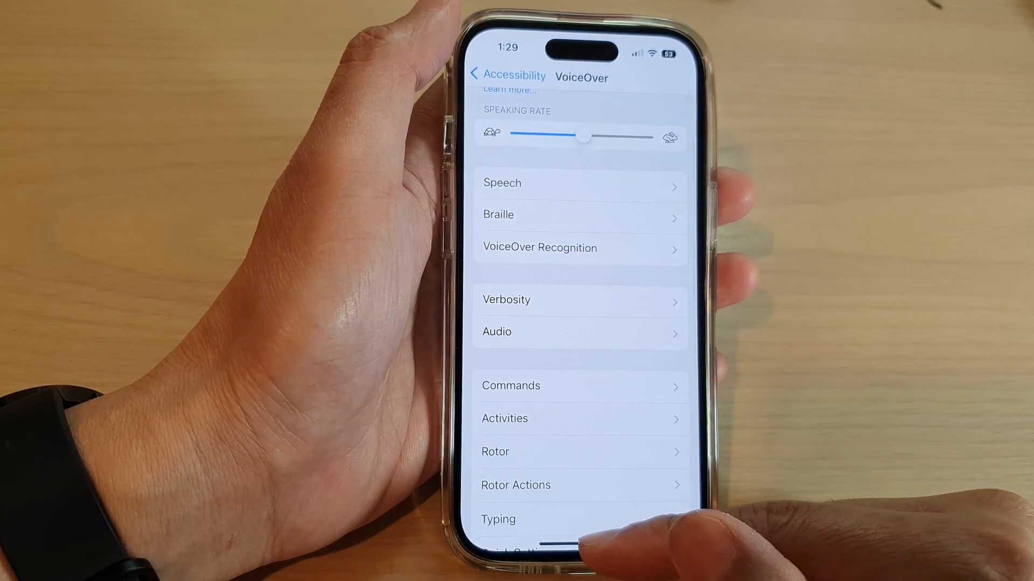